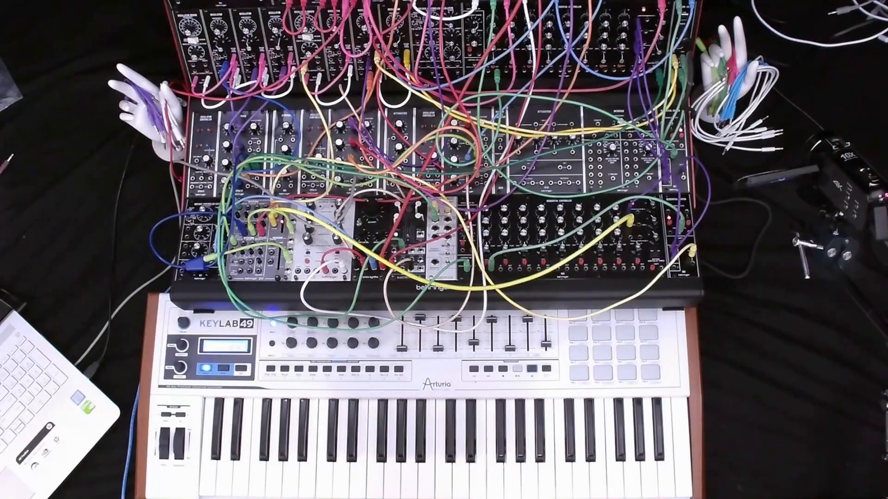
pyautogui.click(470, 459)
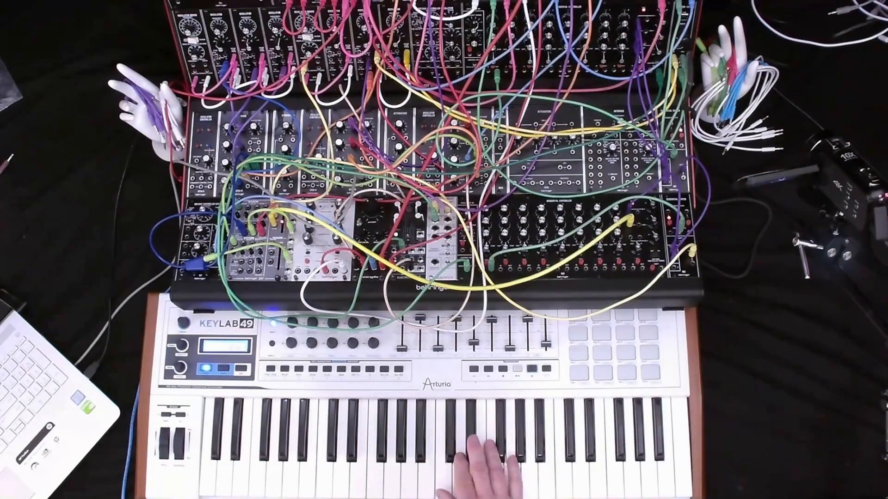